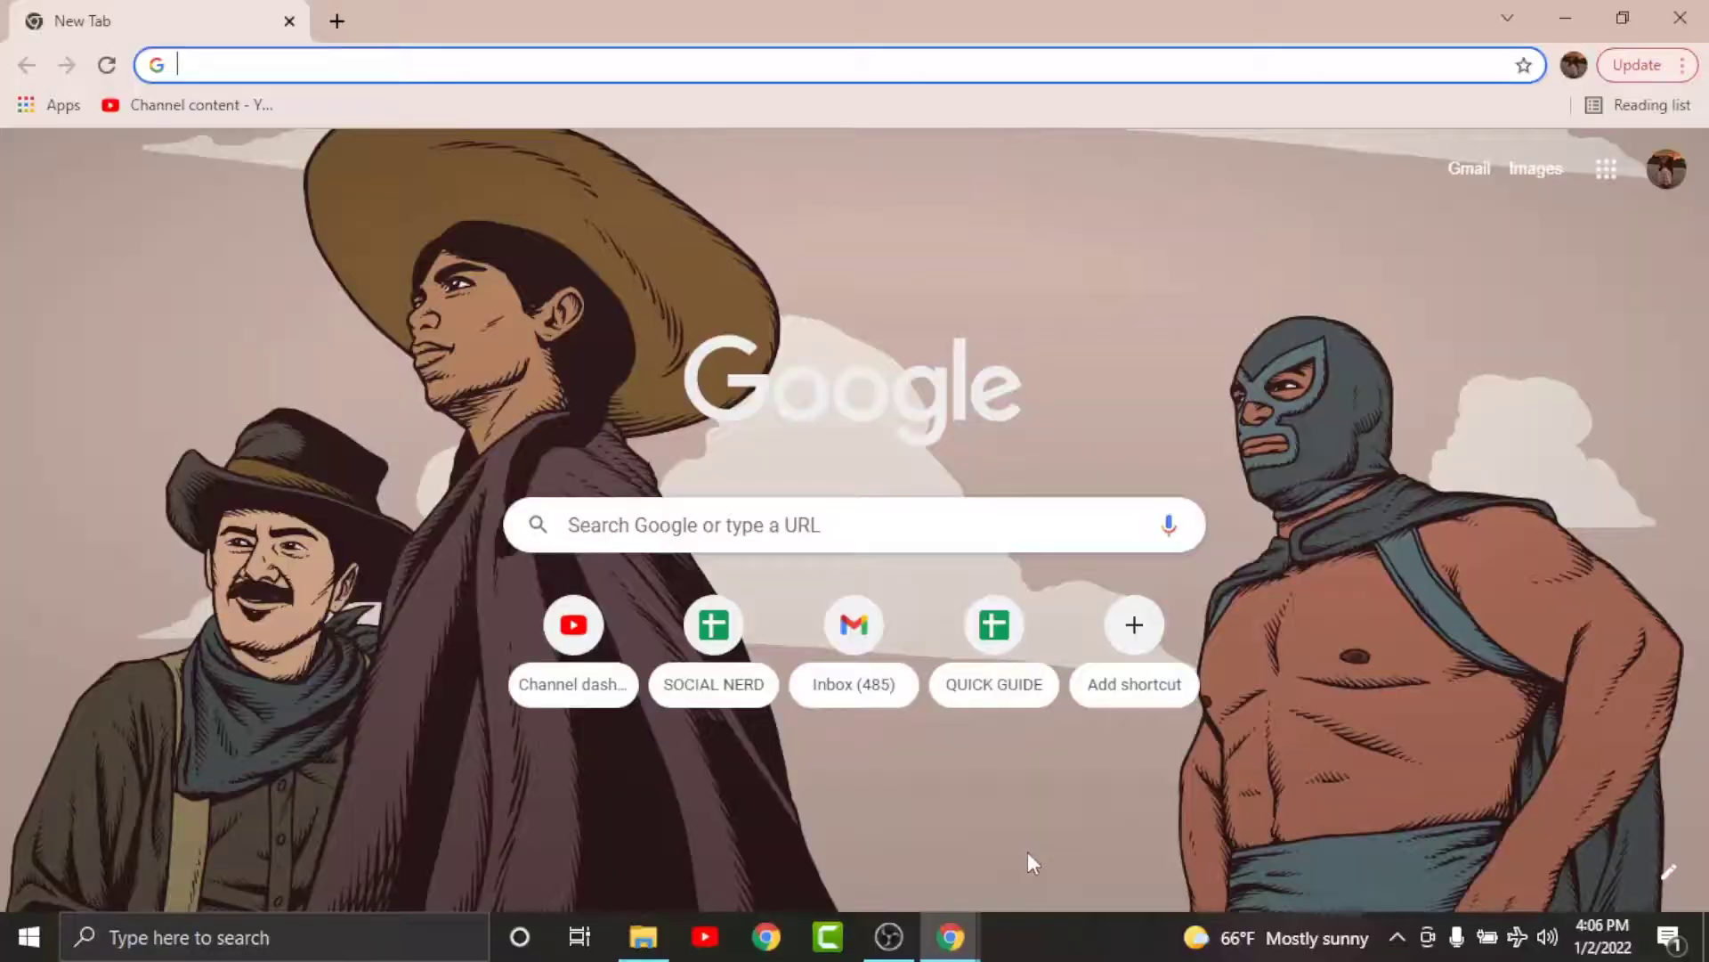
Step: Go to rbs.co.uk and reach the Digital Banking log-in page
text(rbs.co.uk)
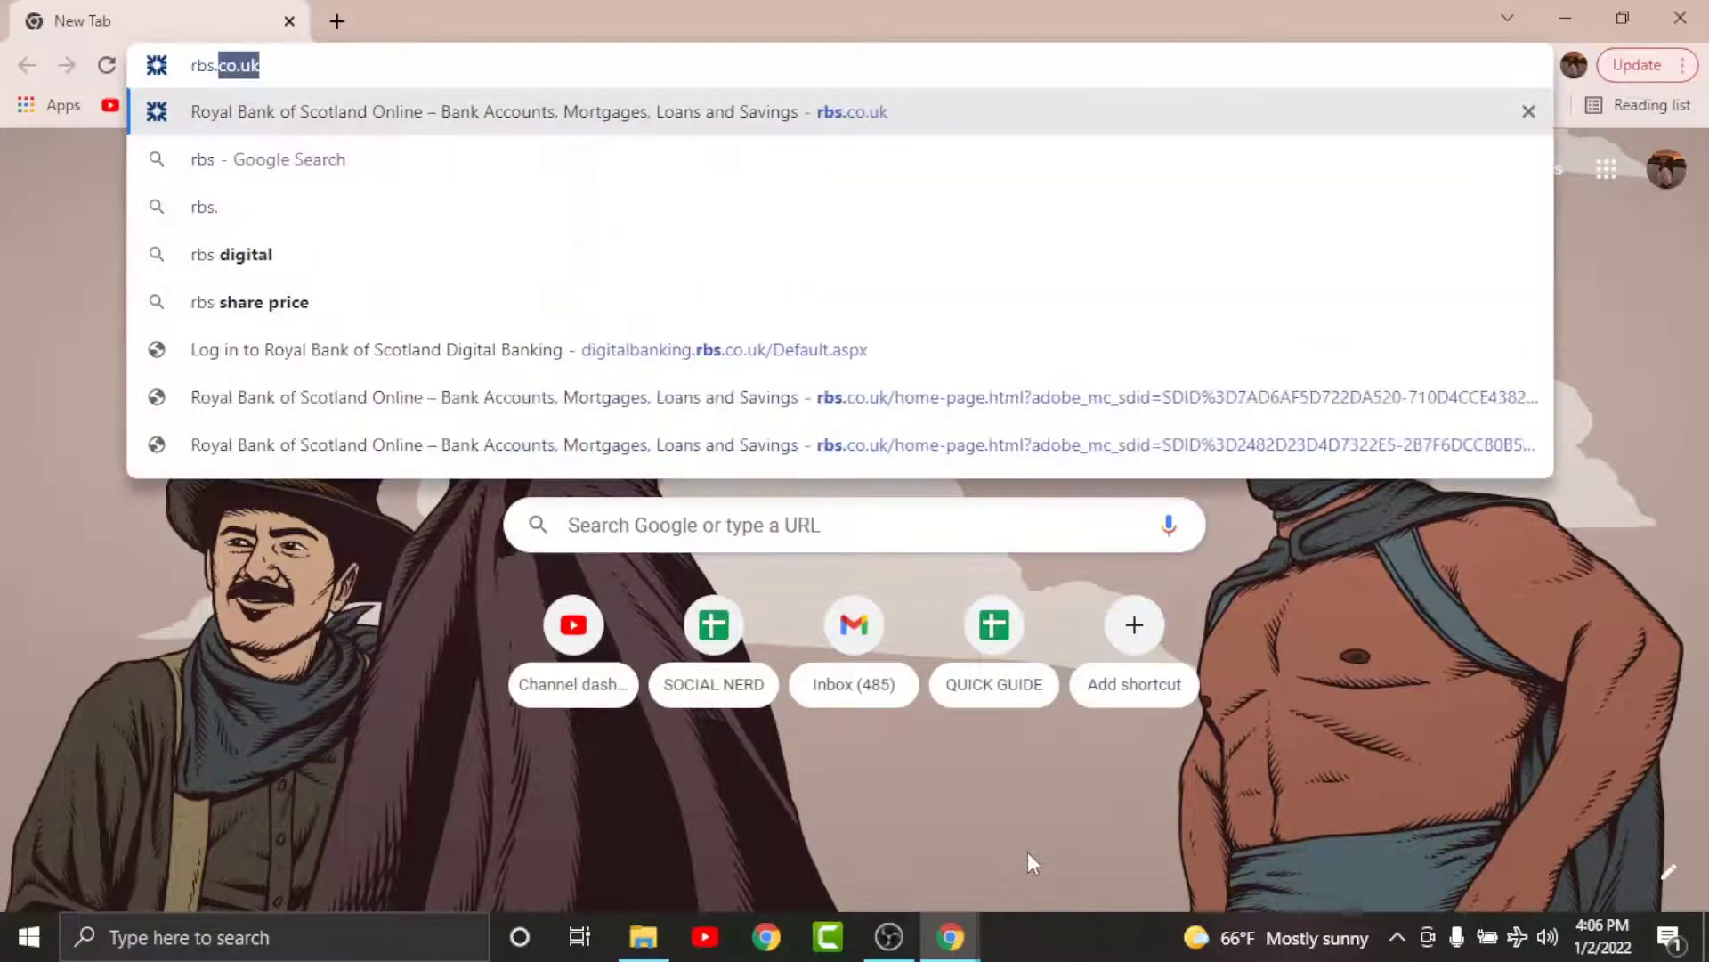
click(529, 111)
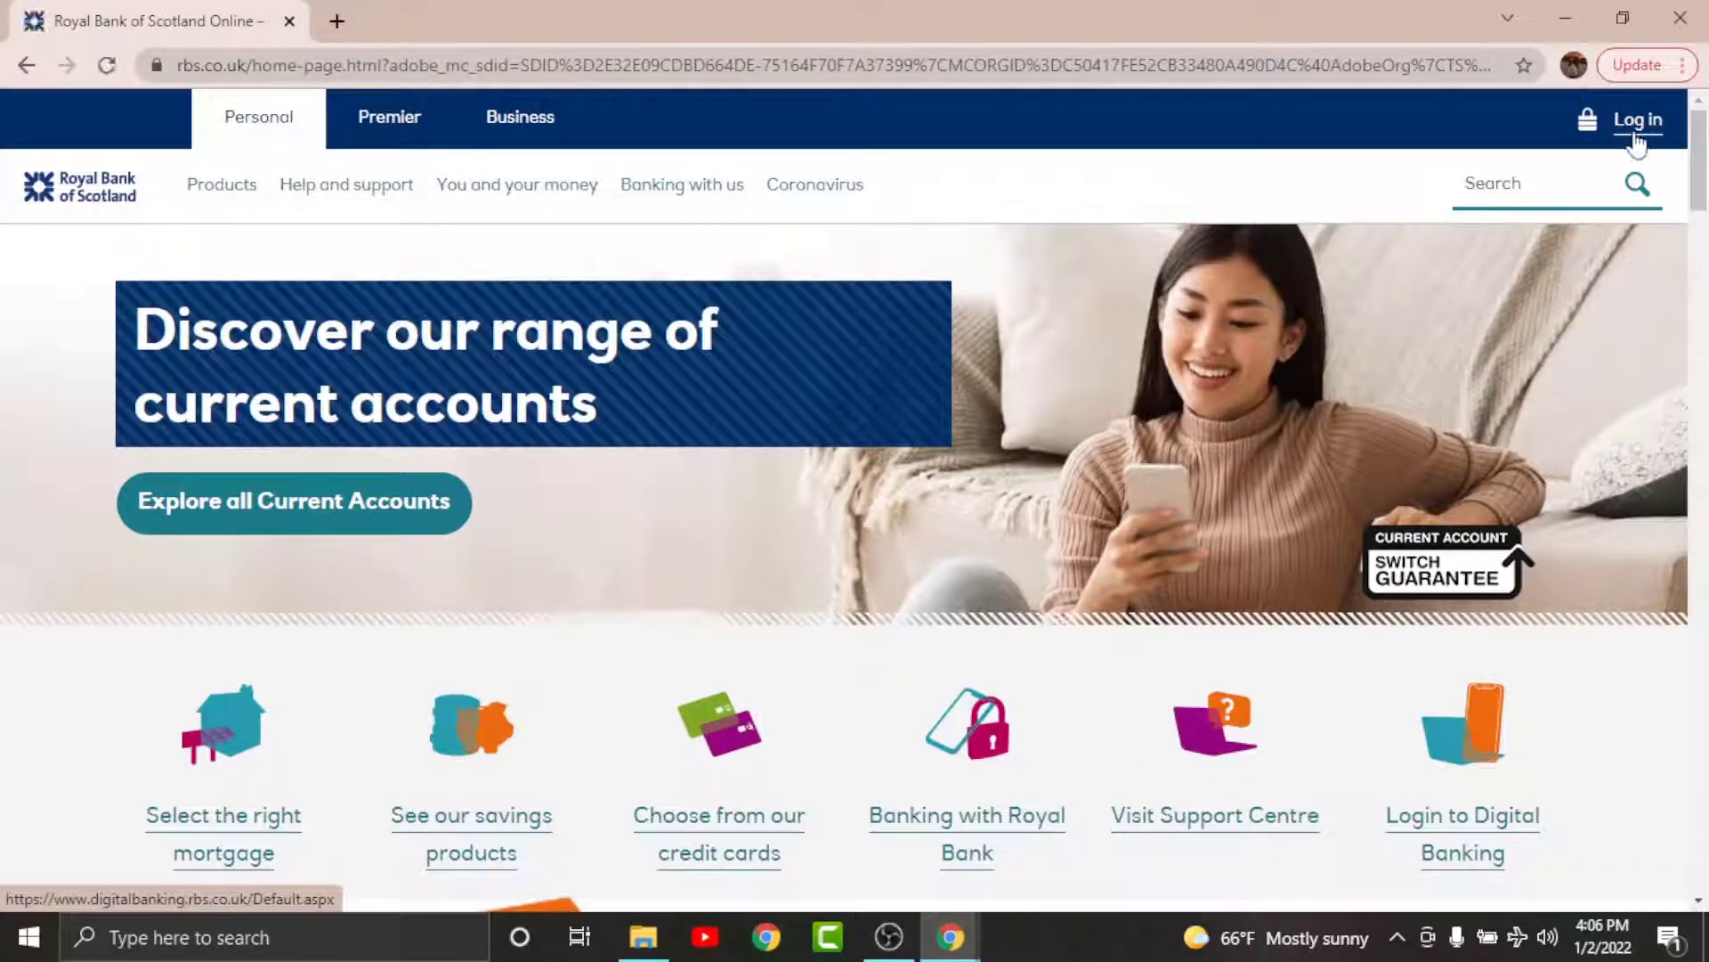
click(1636, 119)
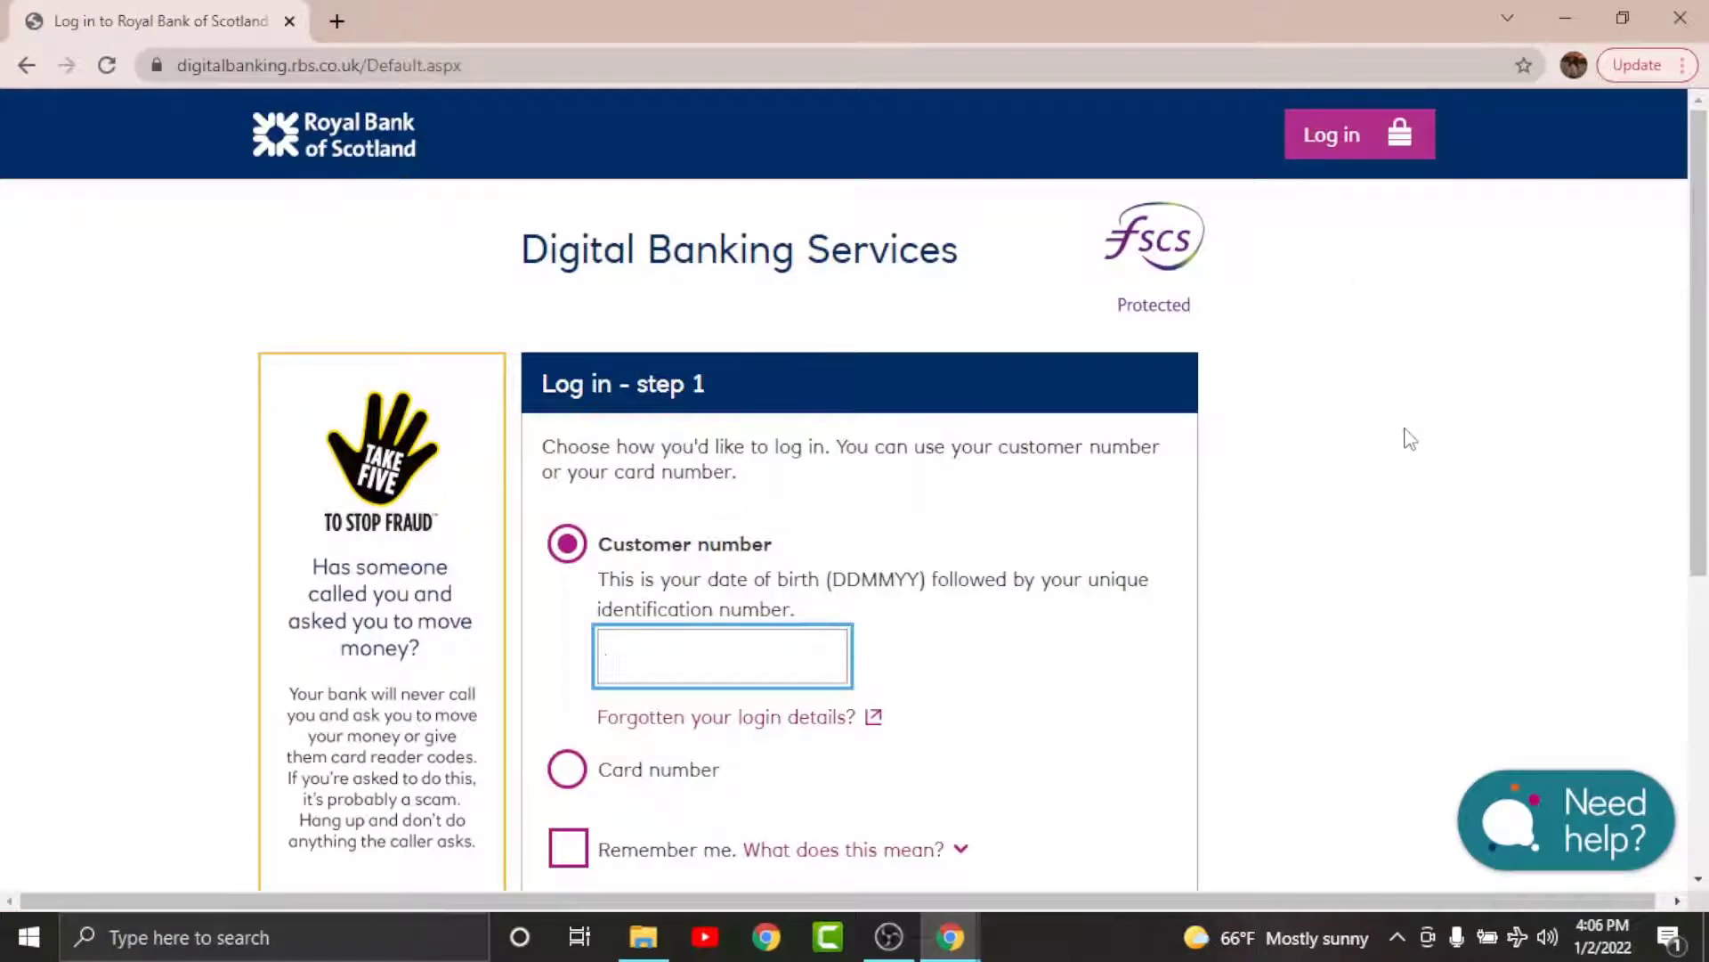
Step: Bring up the 'Don't know your security details?' help from the Forgotten login details link
click(721, 655)
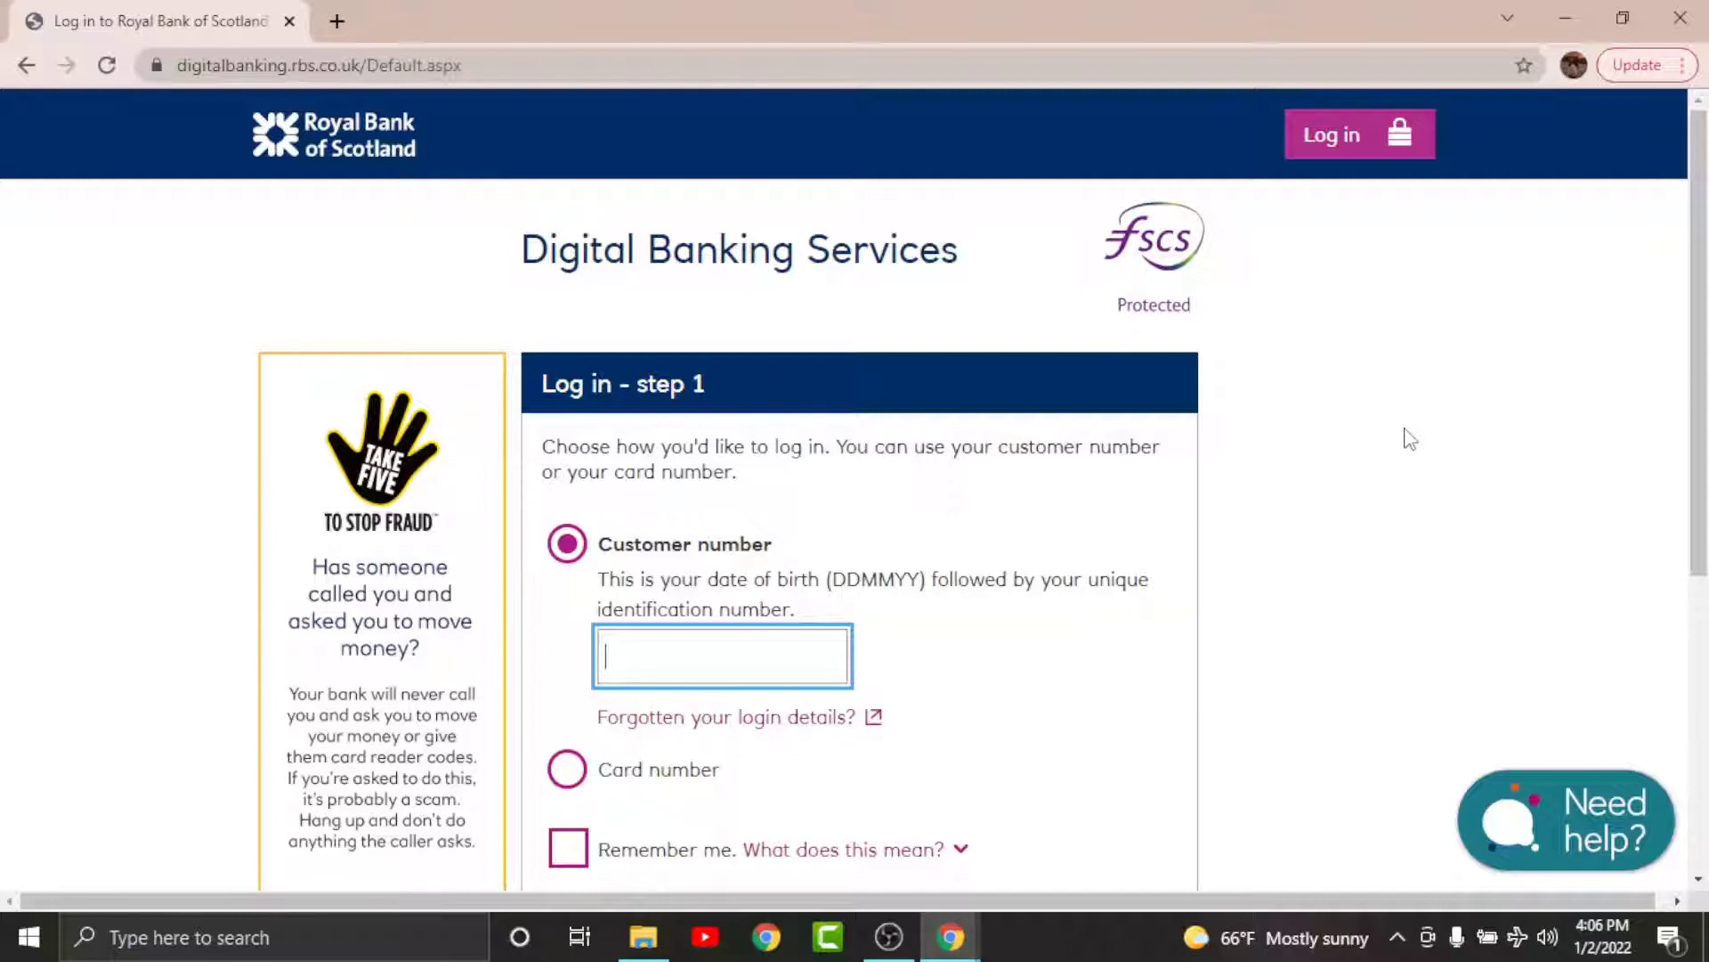
mouse_move(678, 744)
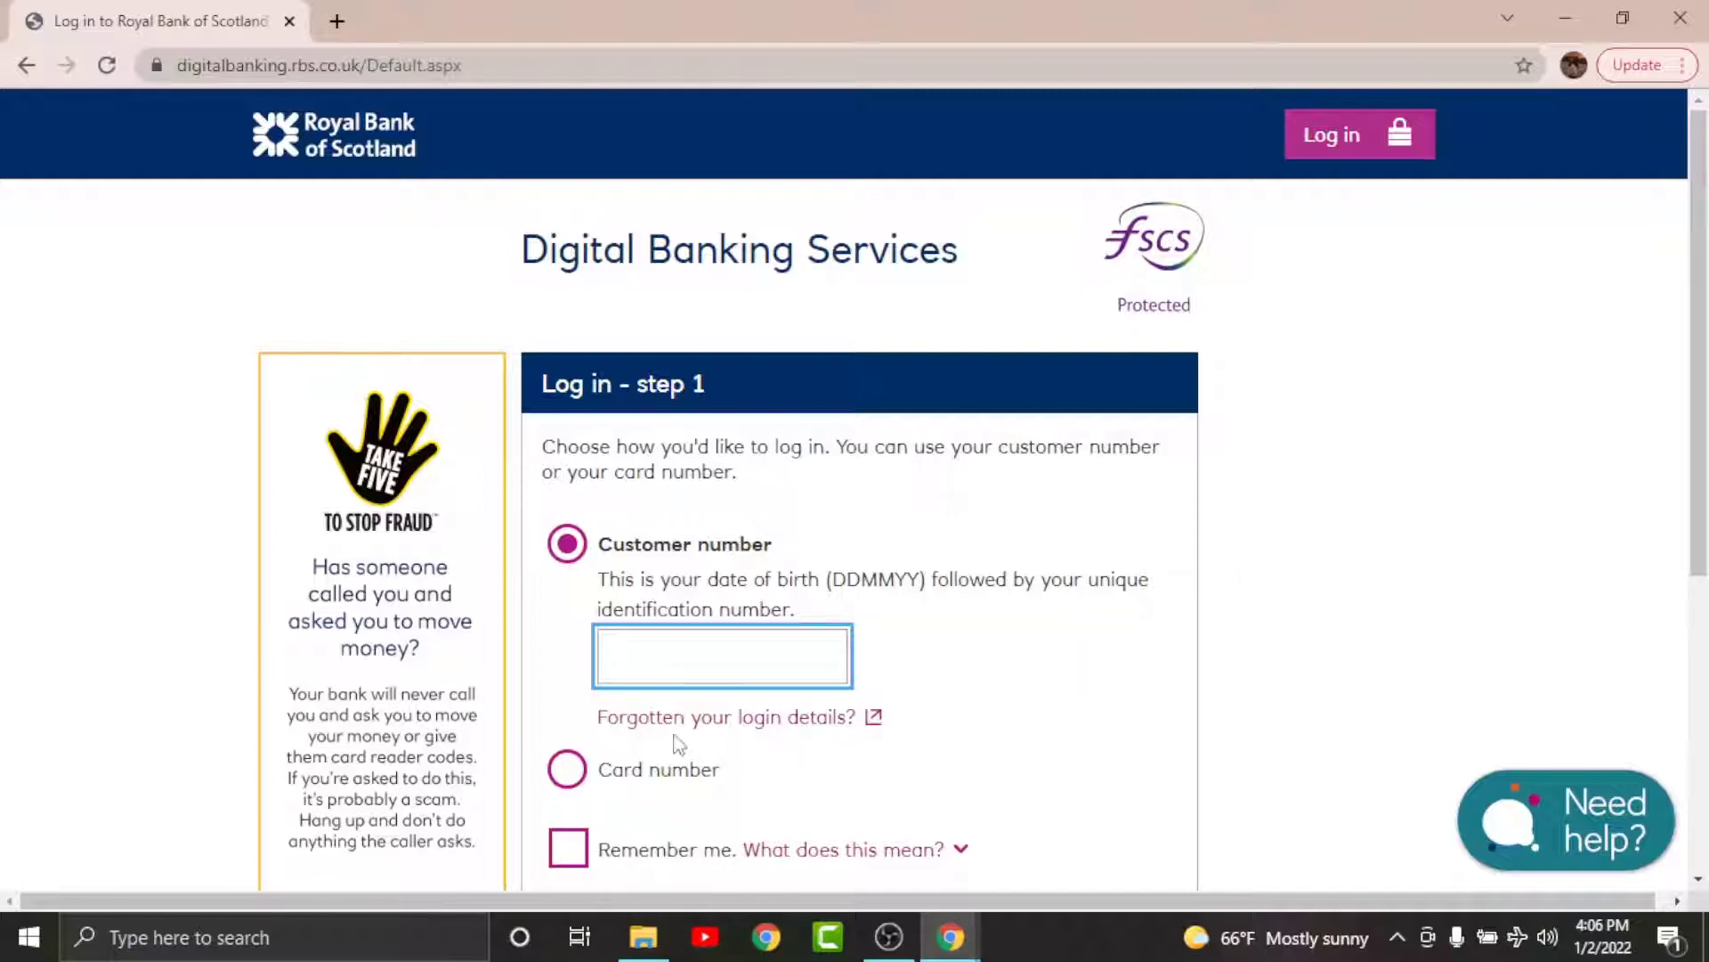
click(725, 715)
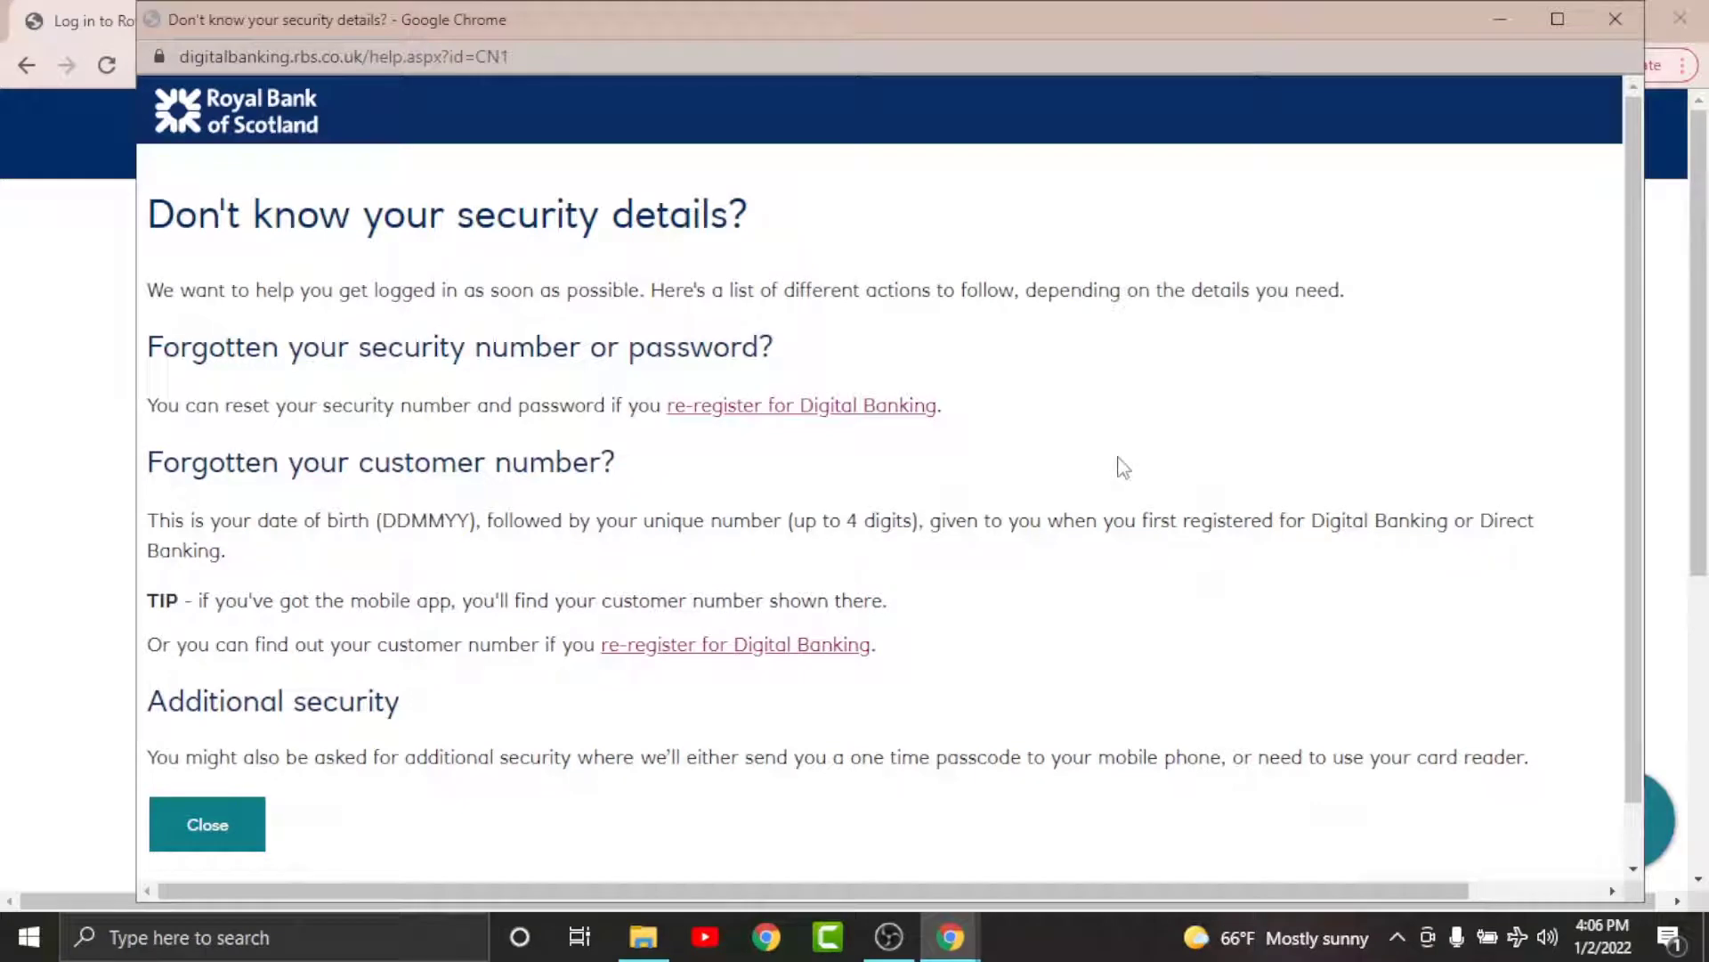
mouse_move(1293, 313)
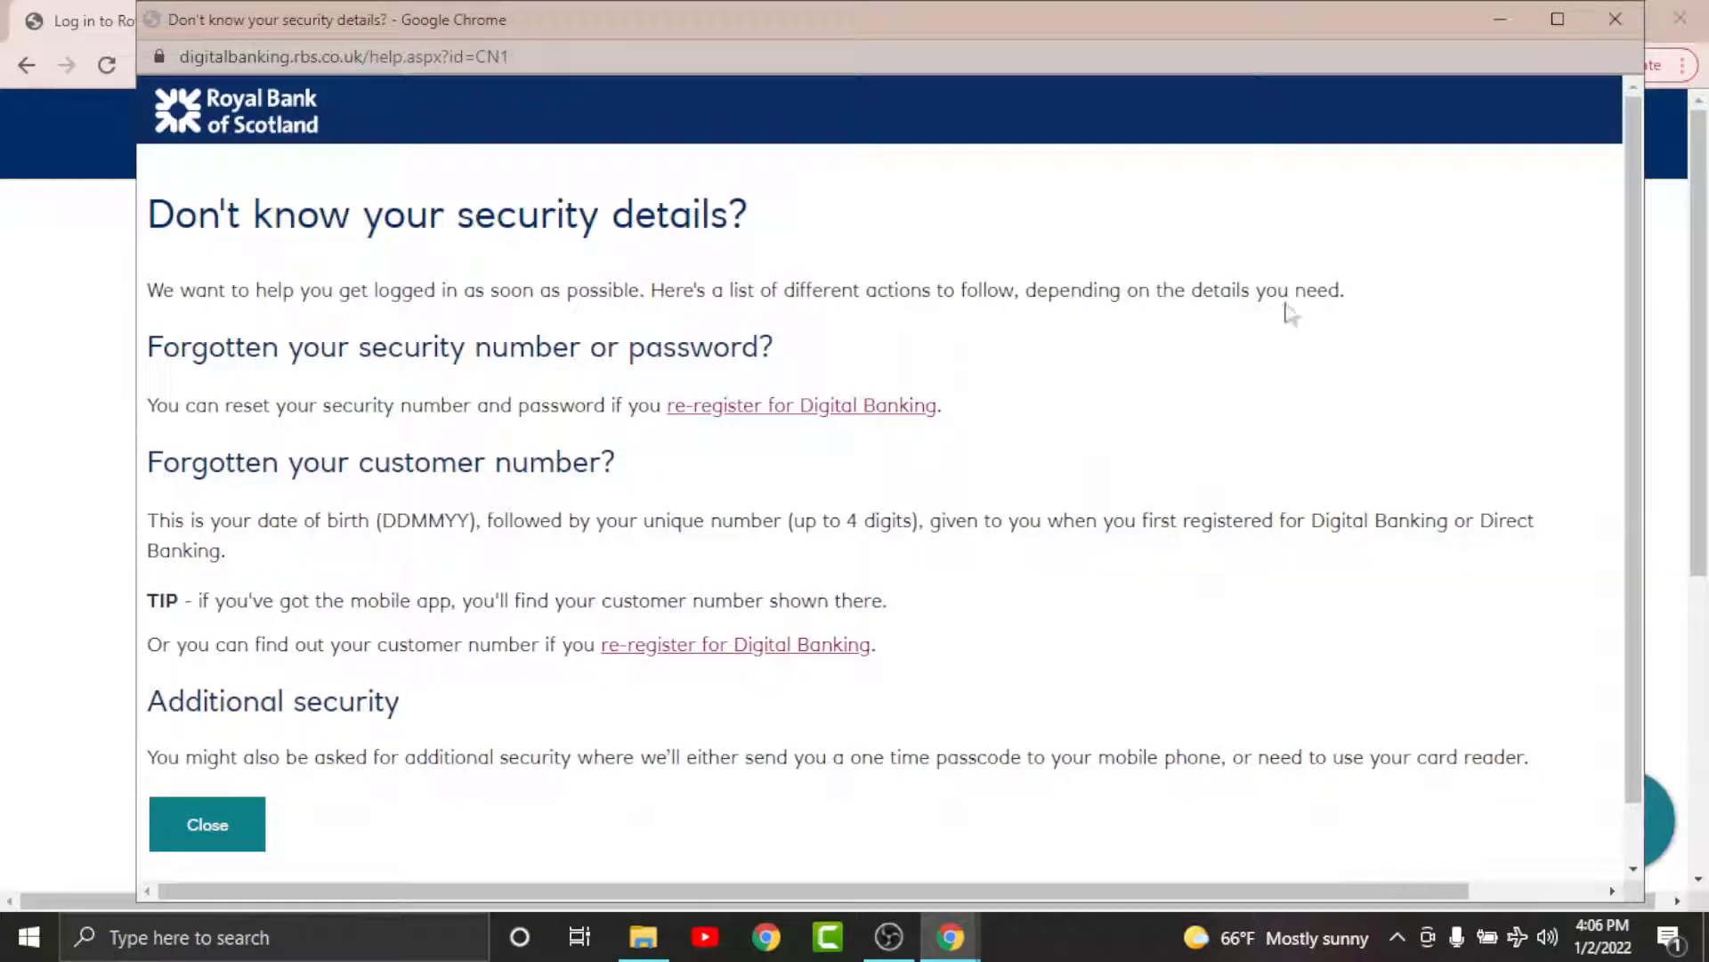